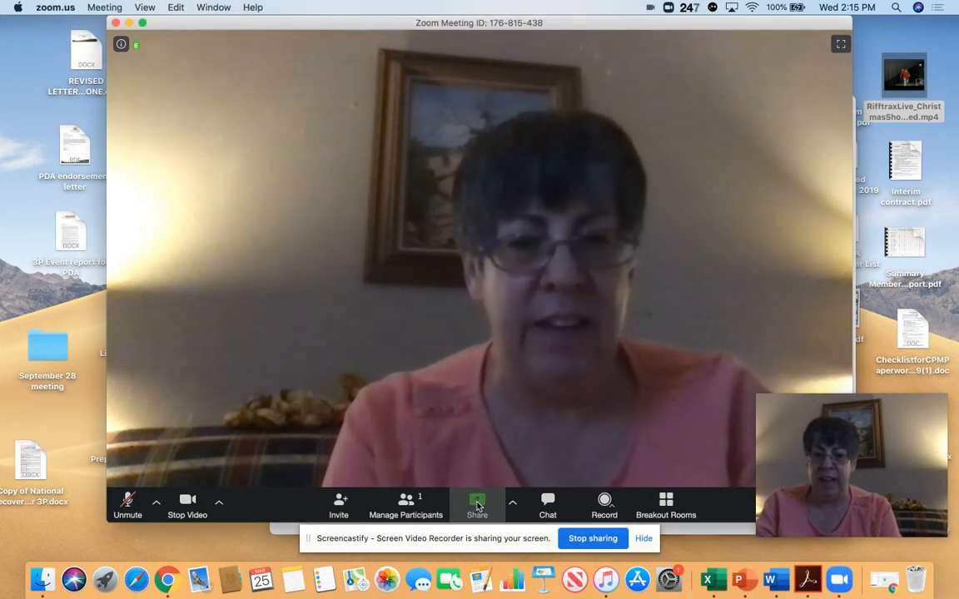
# Choose Desktop 1 as the share source with Share computer sound and Optimize for full-screen video clip enabled.
pyautogui.click(476, 503)
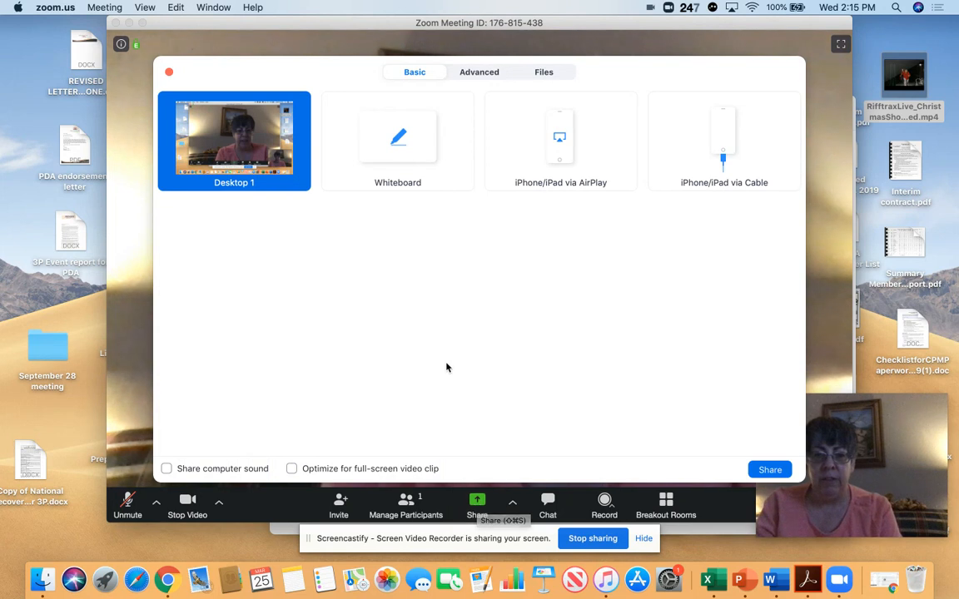
pyautogui.moveTo(222, 453)
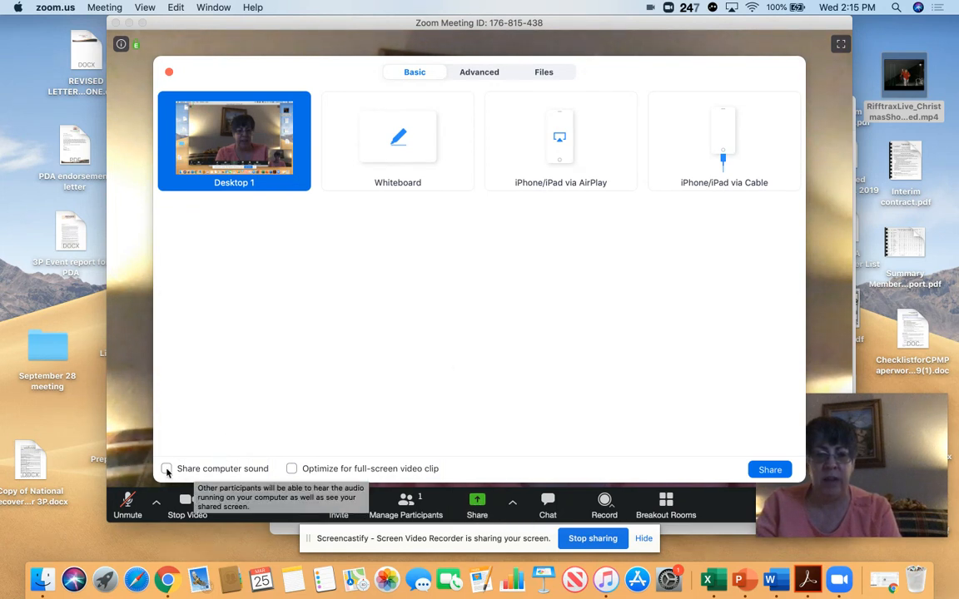
pyautogui.click(167, 469)
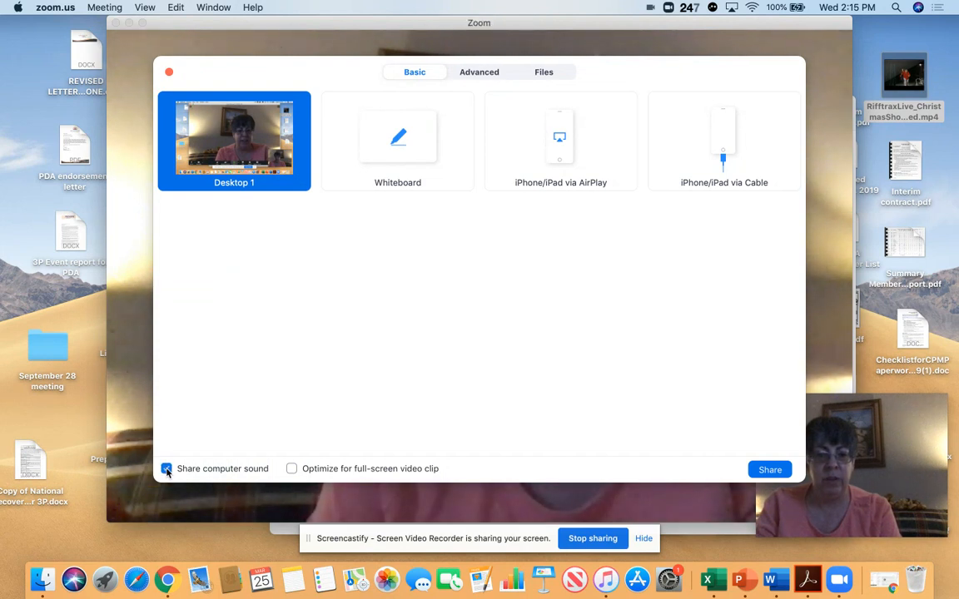
pyautogui.moveTo(292, 469)
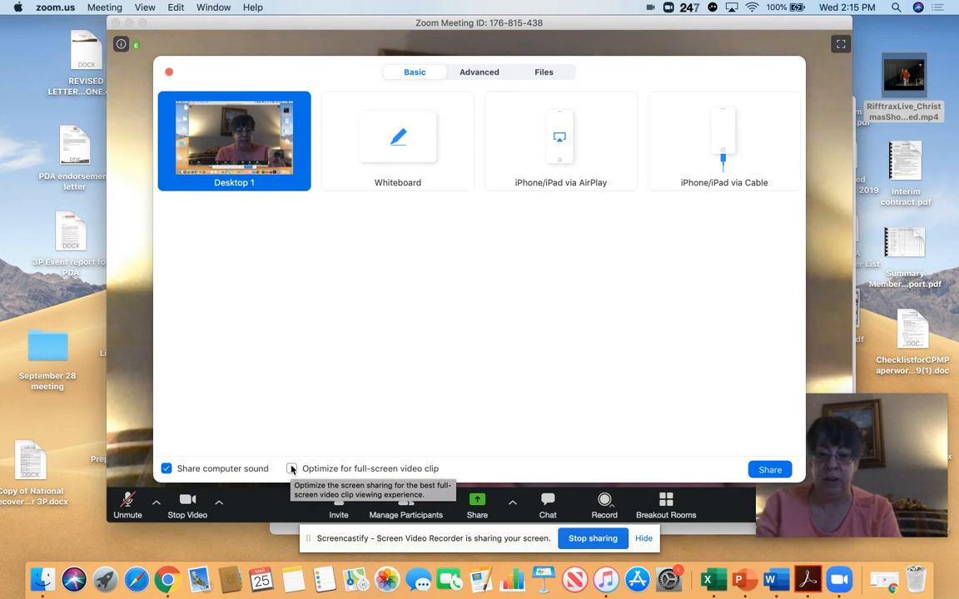
pyautogui.click(291, 468)
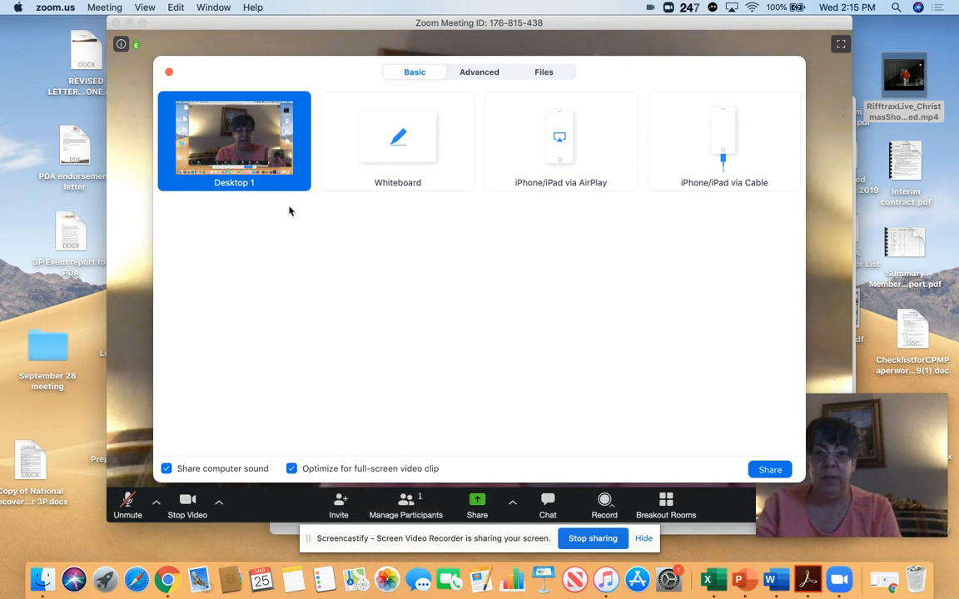
pyautogui.moveTo(420, 272)
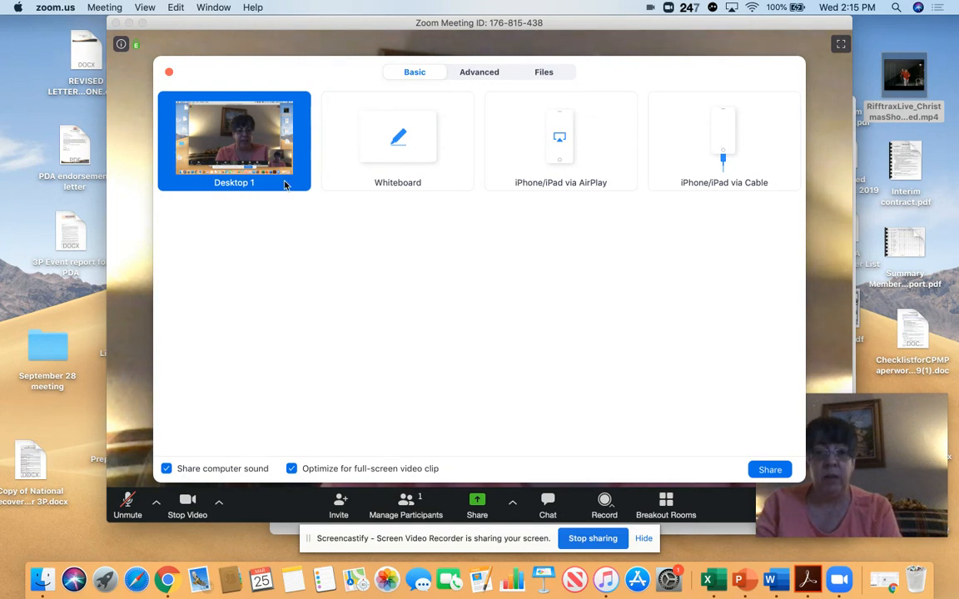
pyautogui.click(396, 140)
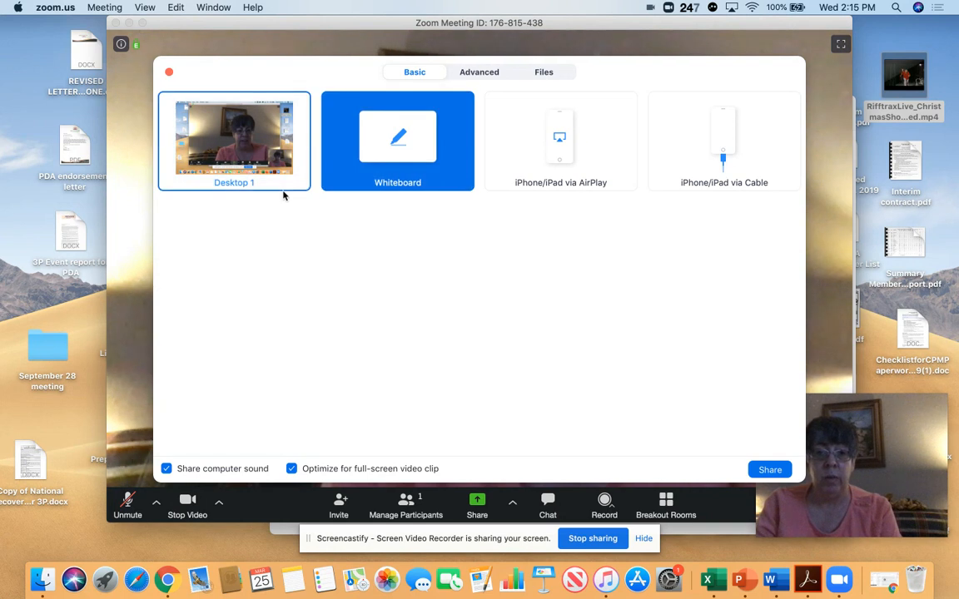
pyautogui.click(233, 140)
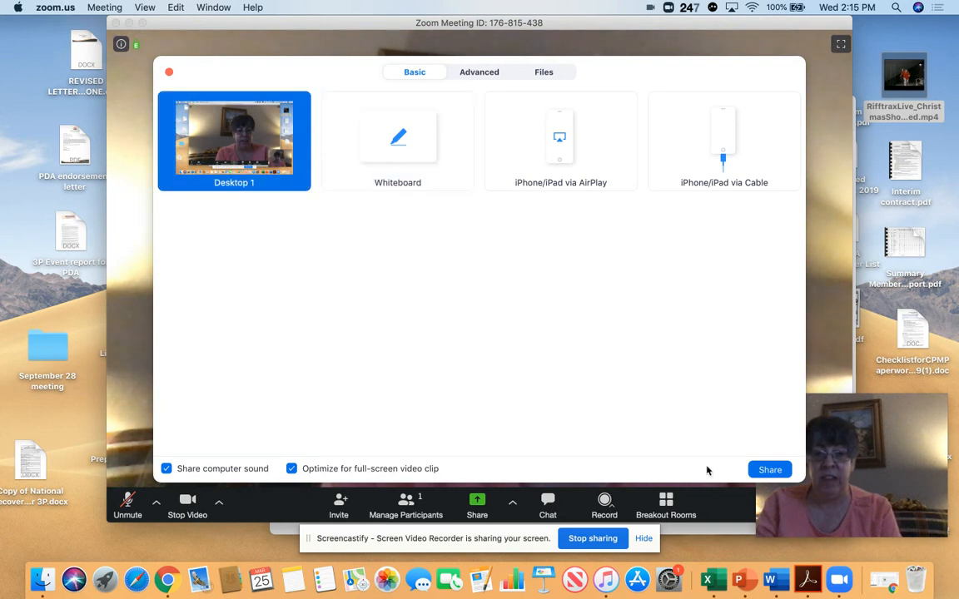
# Start desktop sharing and open the RiffTrax Live .mp4 from the desktop in QuickTime Player.
pyautogui.click(769, 470)
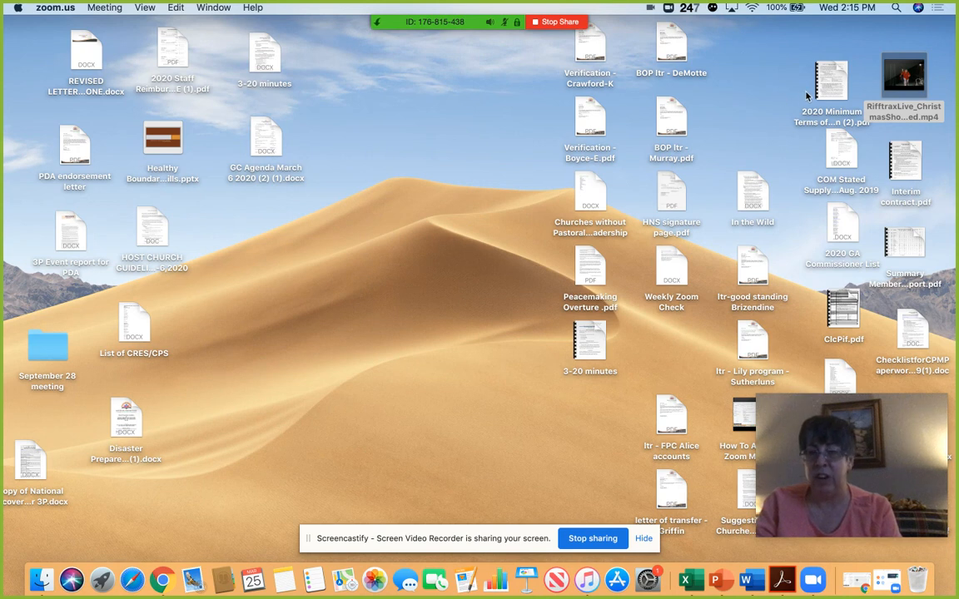
pyautogui.moveTo(772, 83)
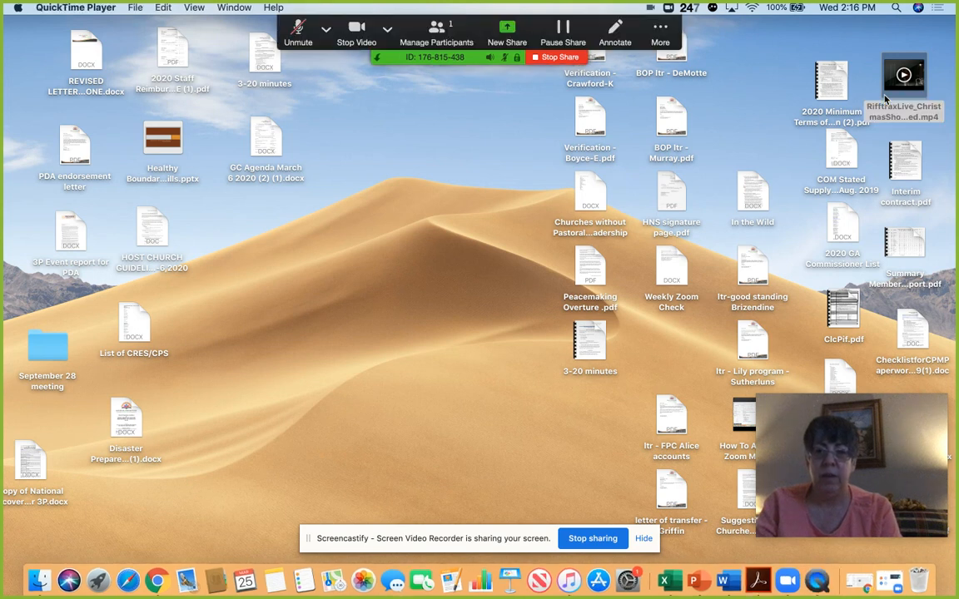
pyautogui.doubleClick(902, 75)
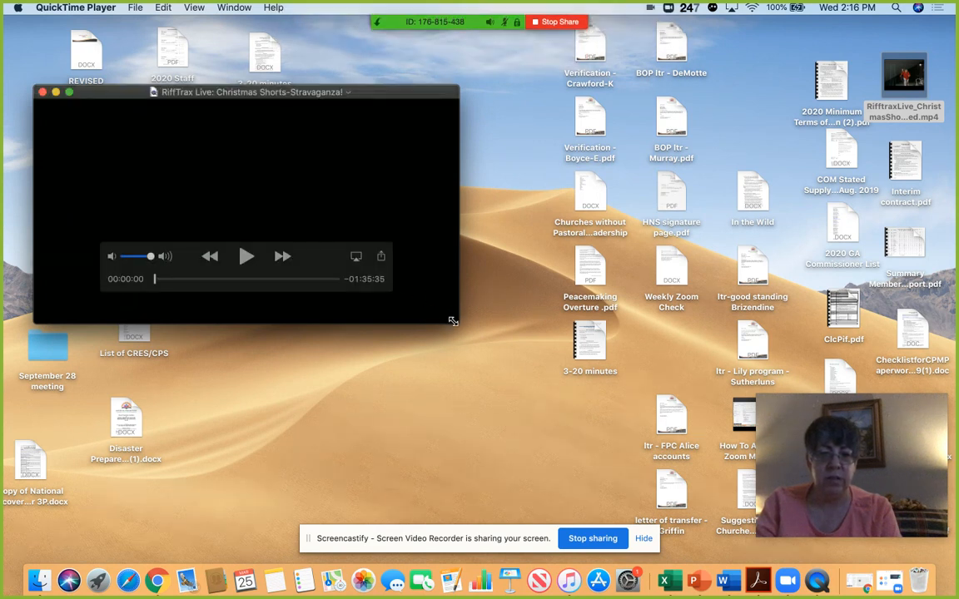
# Enlarge the QuickTime window, play the video's opening seconds, pause it, and close the player.
pyautogui.moveTo(453, 320); pyautogui.dragTo(706, 463)
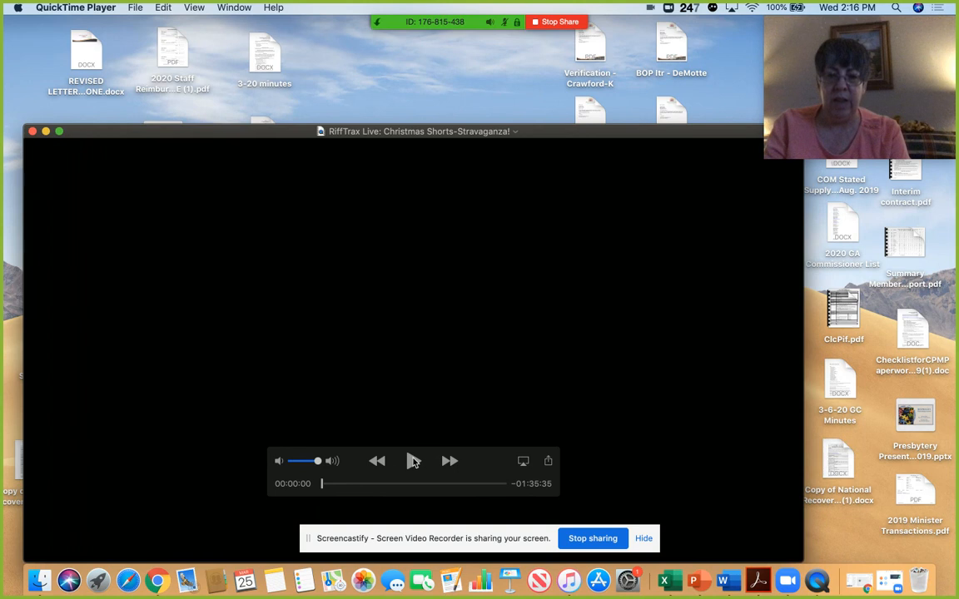
pyautogui.click(413, 461)
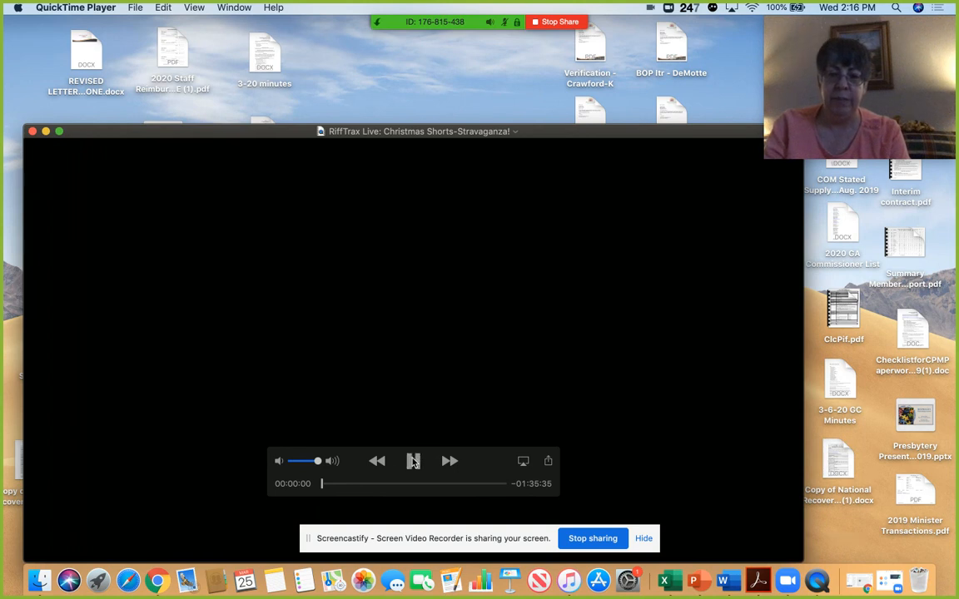
pyautogui.click(413, 460)
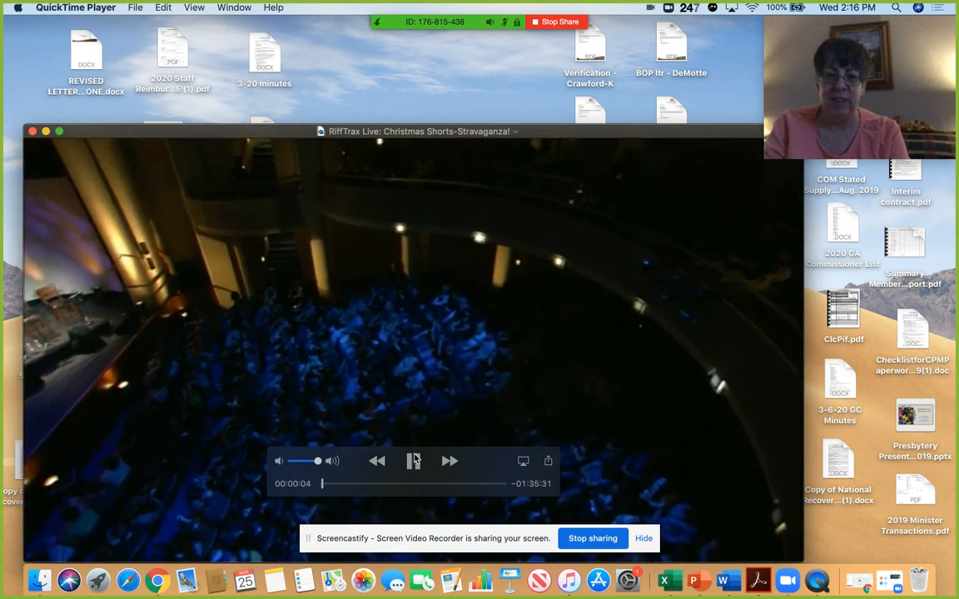
pyautogui.click(413, 459)
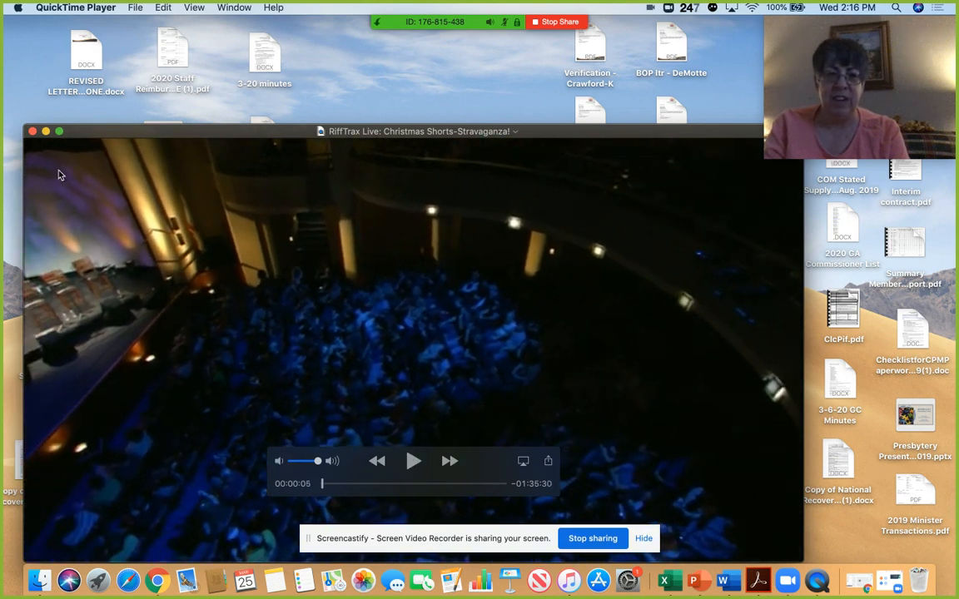
pyautogui.click(33, 130)
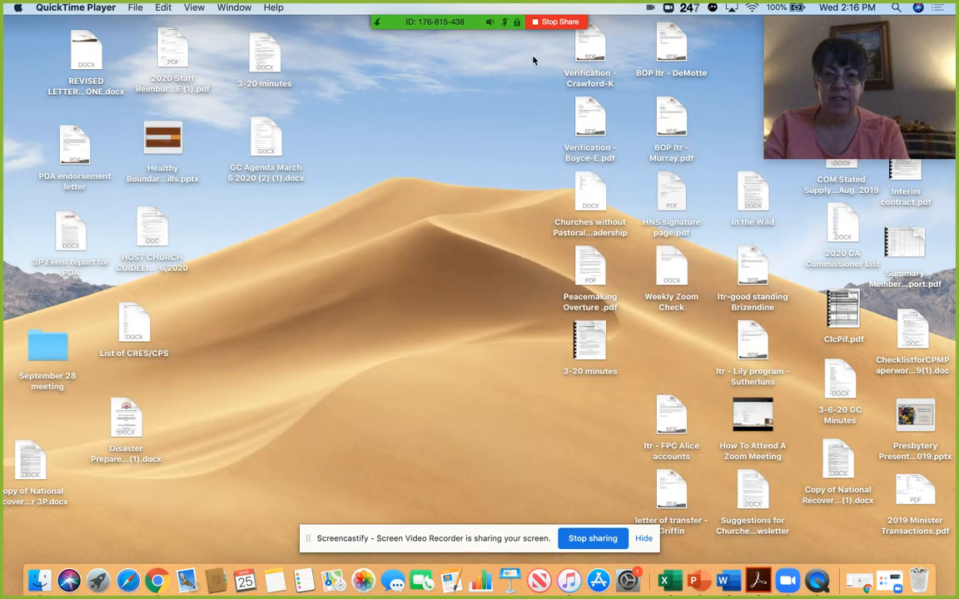